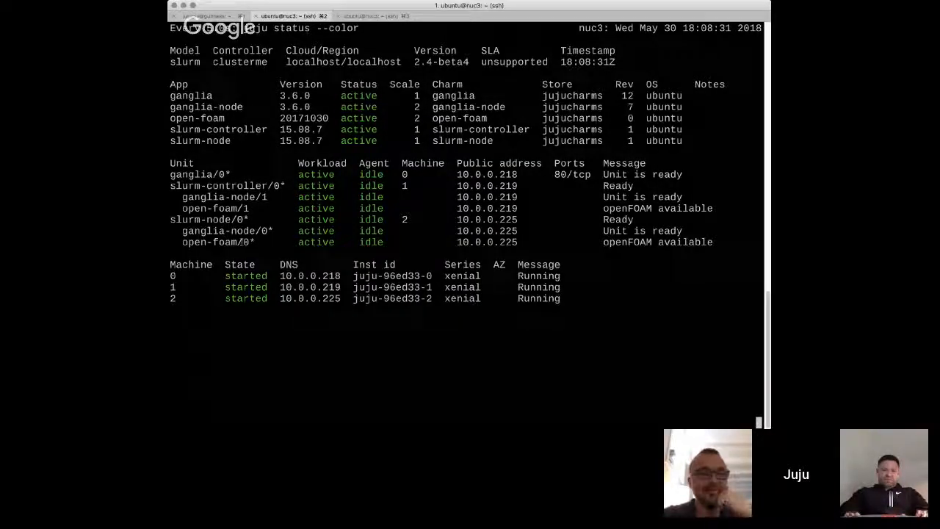
# Switch to the third SSH tab, where juju add-unit -n 5 slurm-node was run.
pyautogui.doubleClick(208, 219)
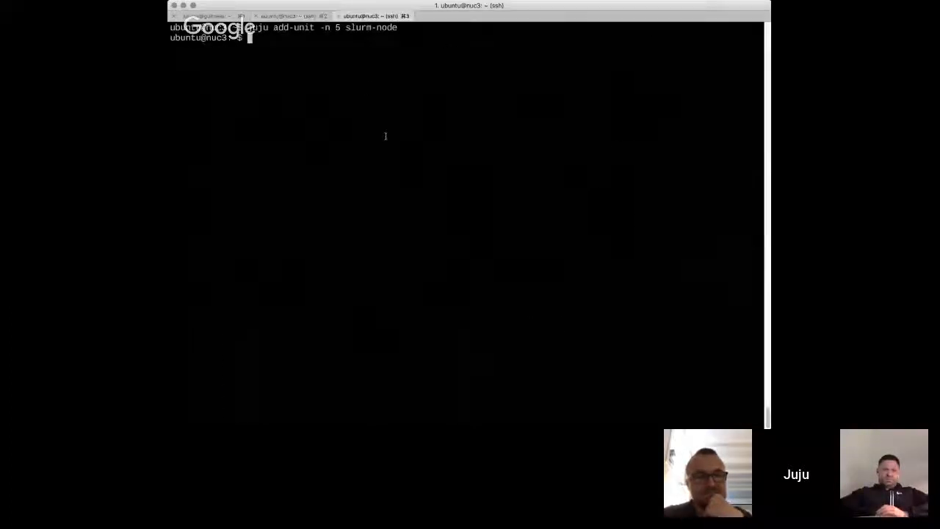
# Run lxc list and lxc cluster list to check container placement and member status.
pyautogui.write('lxc list')
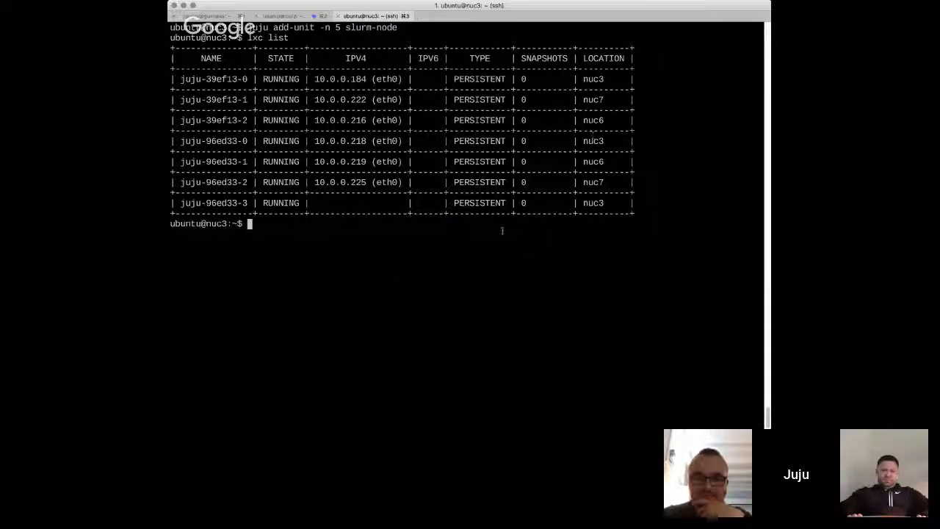
pyautogui.write('lxc')
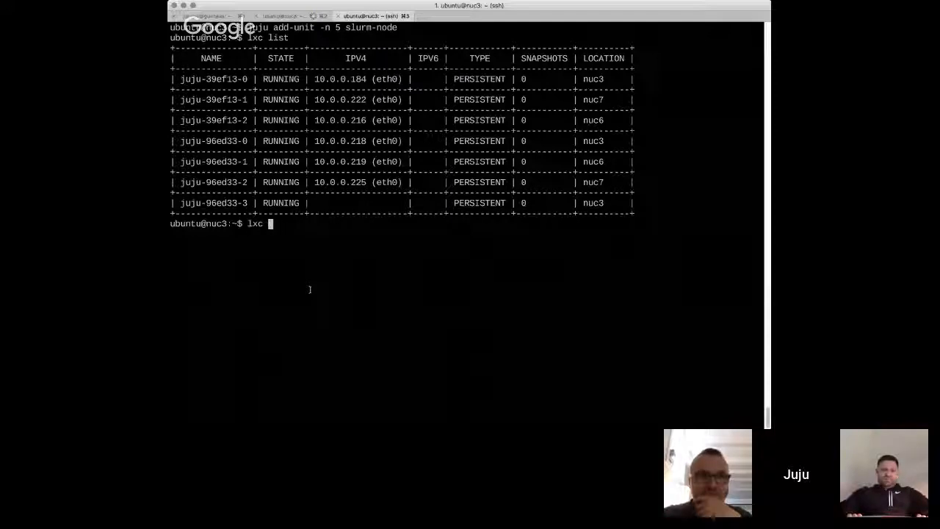
pyautogui.write('cluster list')
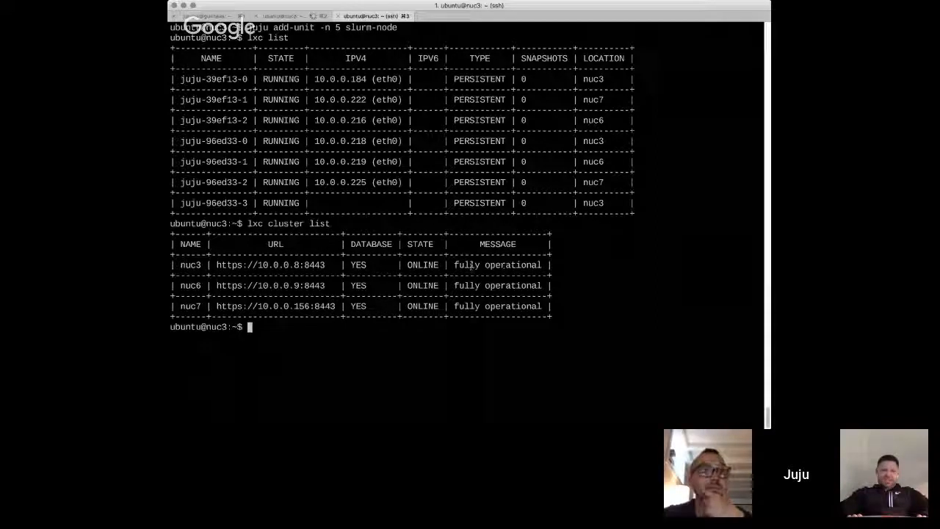
pyautogui.doubleClick(190, 265)
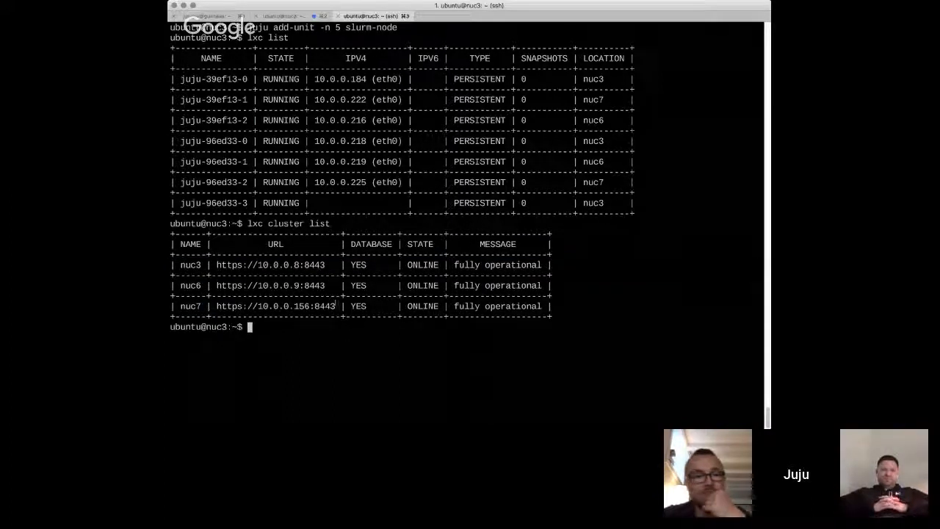
pyautogui.doubleClick(190, 264)
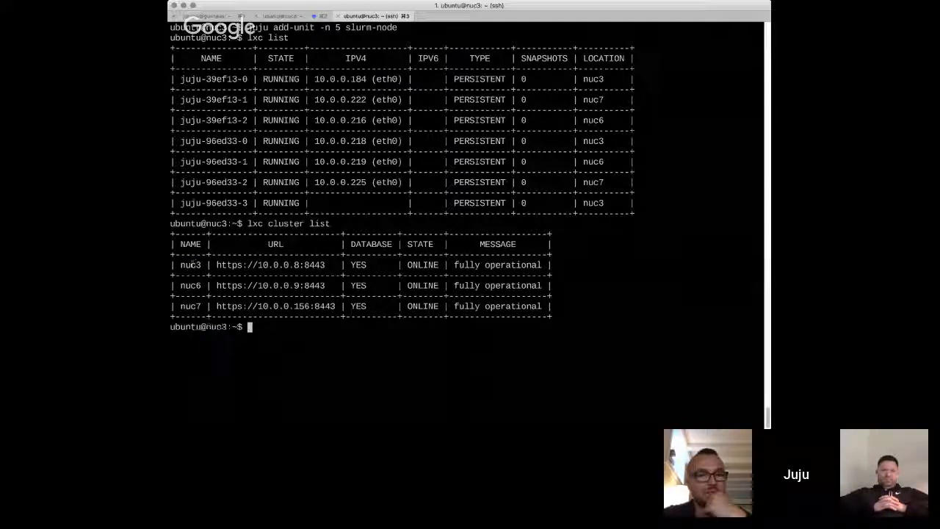
pyautogui.doubleClick(191, 264)
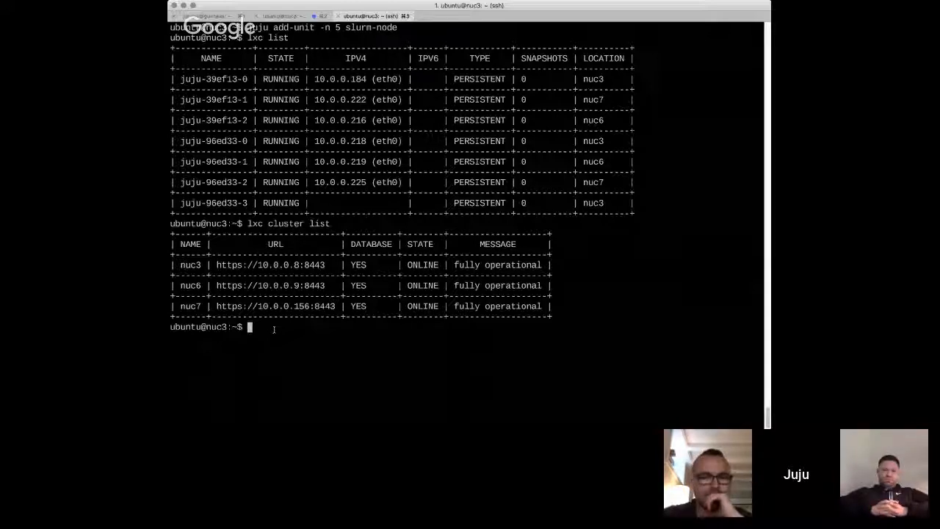
# Try a Ctrl+R history search, then move to the tab with cancelled show-controller.
pyautogui.write('jju')
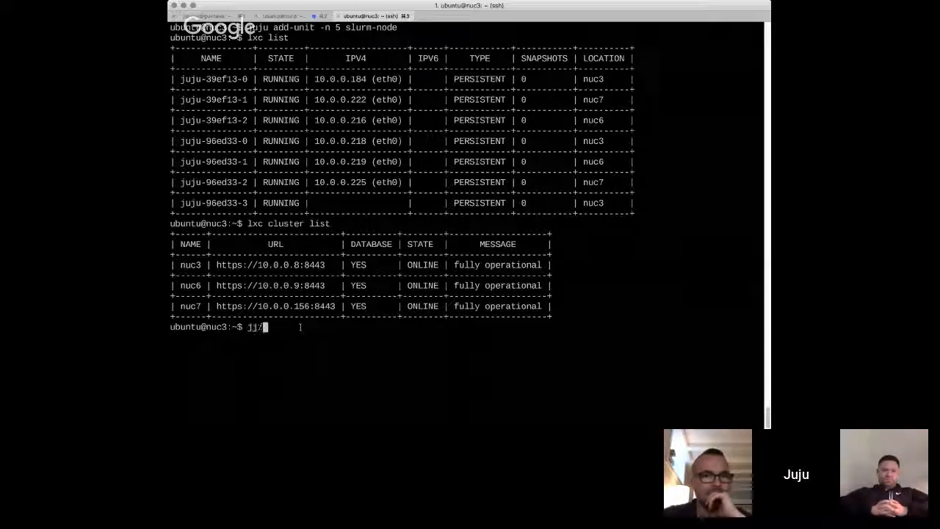
pyautogui.press('ctrl+r')
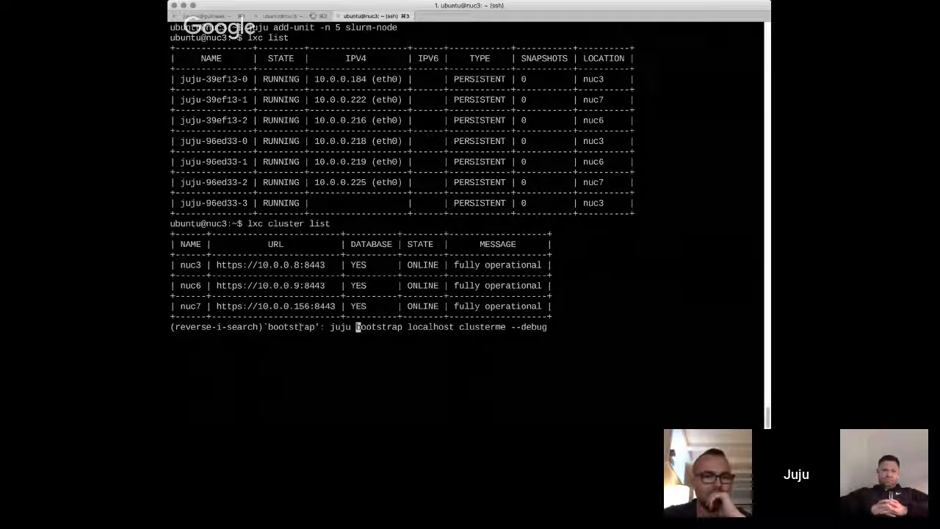
pyautogui.press('Return')
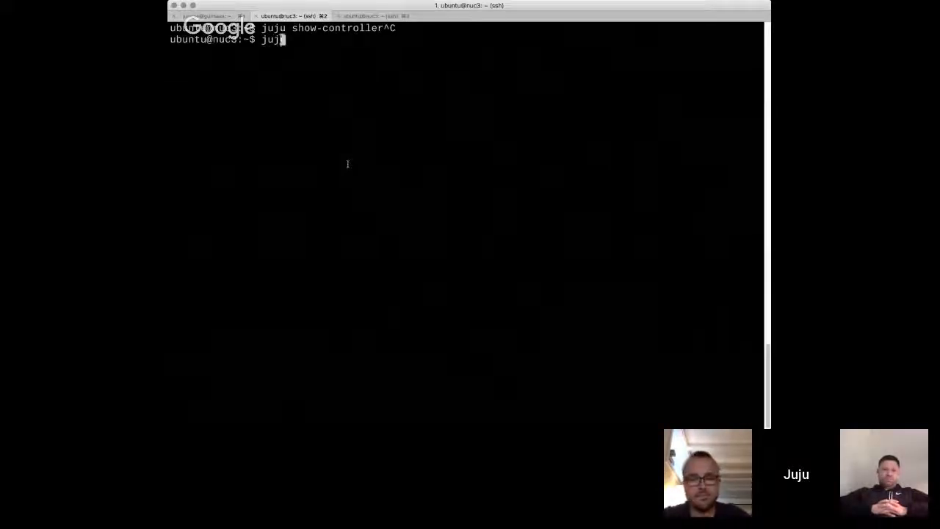
# Inspect the current controller with juju show-controller.
pyautogui.write('controlers')
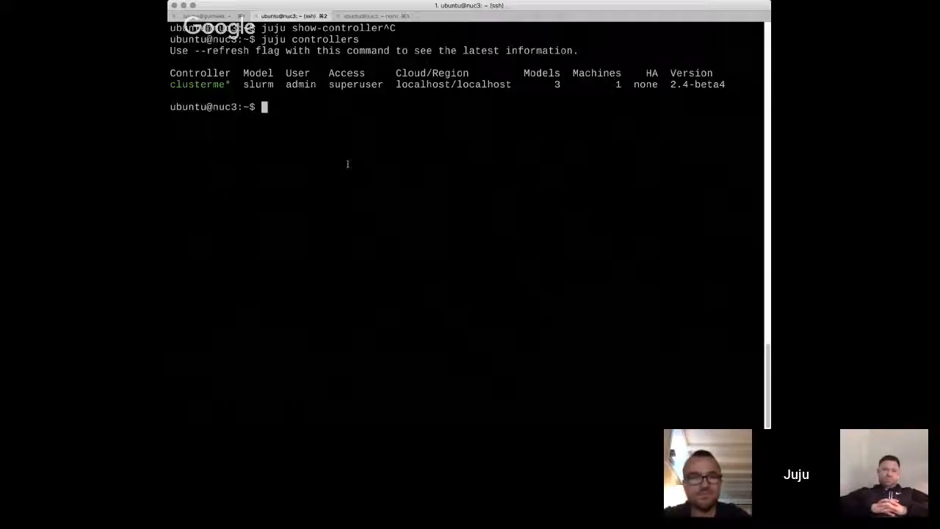
pyautogui.write('juju show-controller')
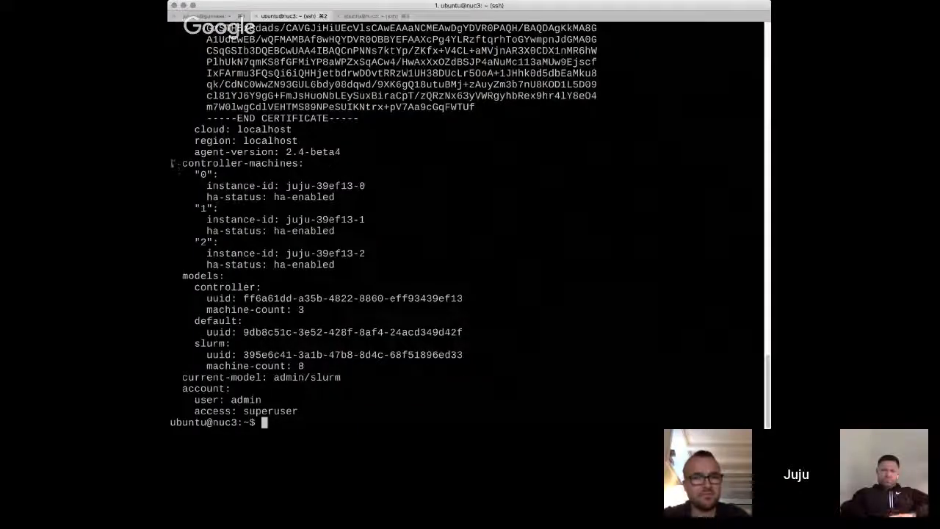
pyautogui.moveTo(184, 163); pyautogui.dragTo(374, 268)
pyautogui.write('juju switch')
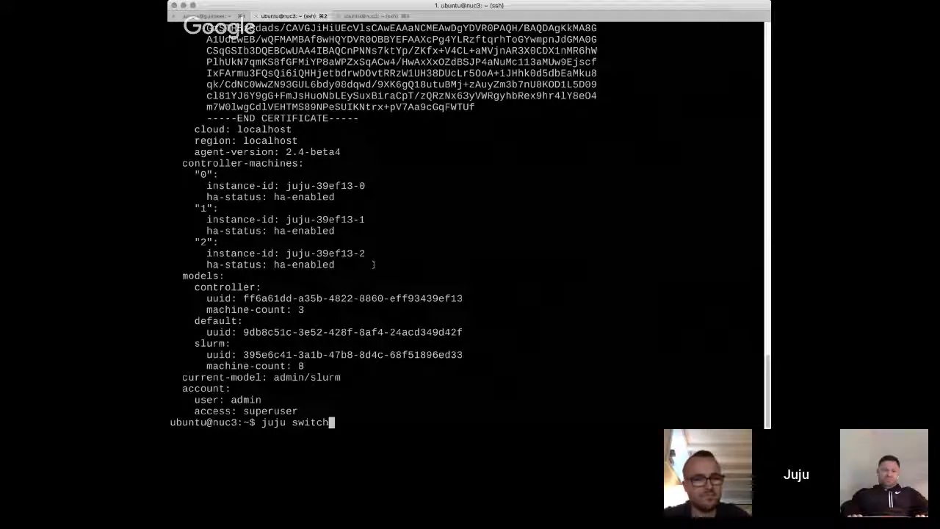
# Switch to clusterme:controller, run juju status, and enter lxc list.
pyautogui.write('-m')
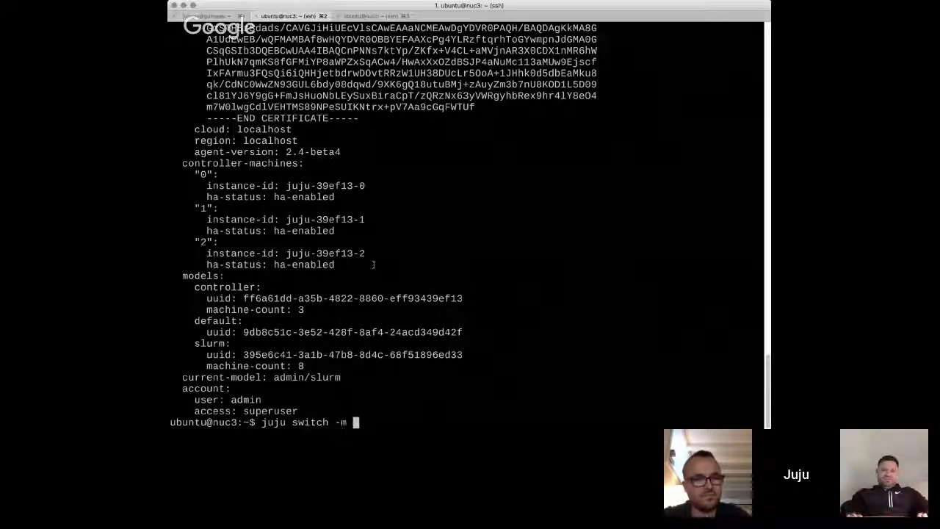
pyautogui.write('clusterme')
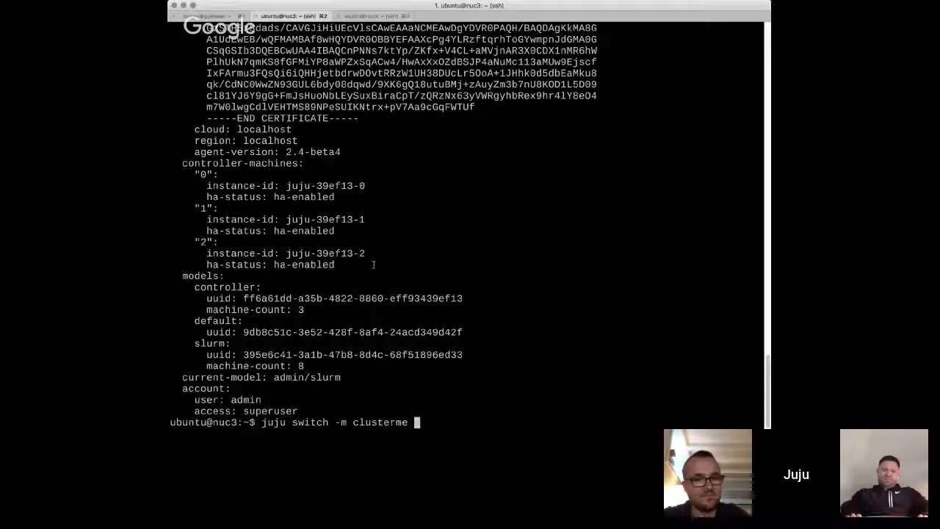
pyautogui.write('controller')
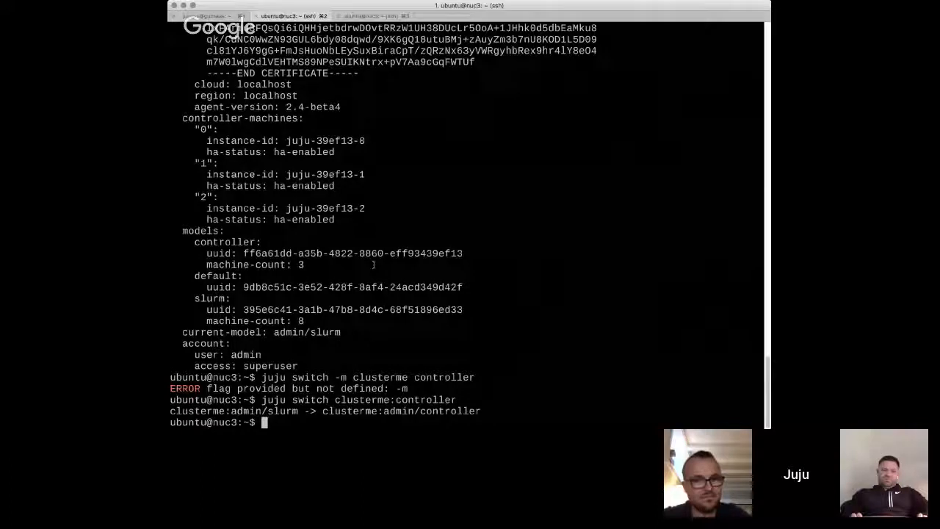
pyautogui.write('juju status')
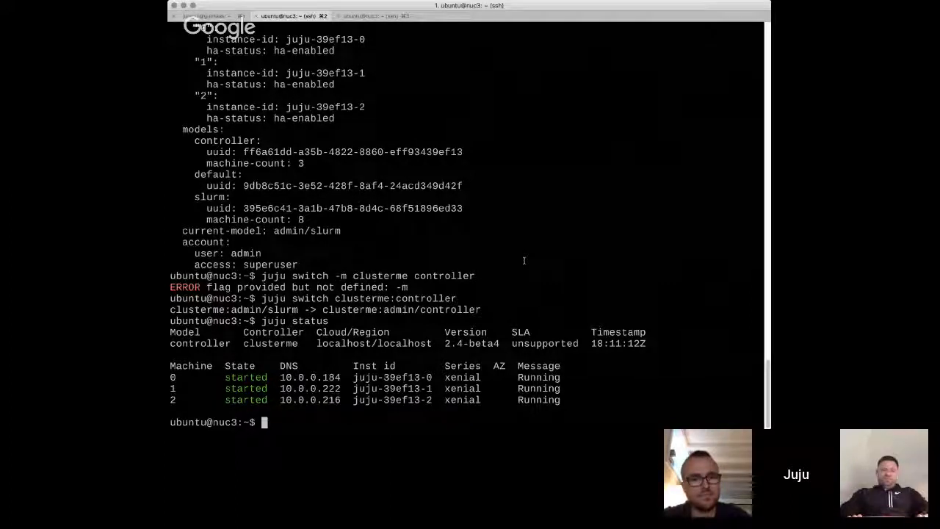
pyautogui.moveTo(541, 233)
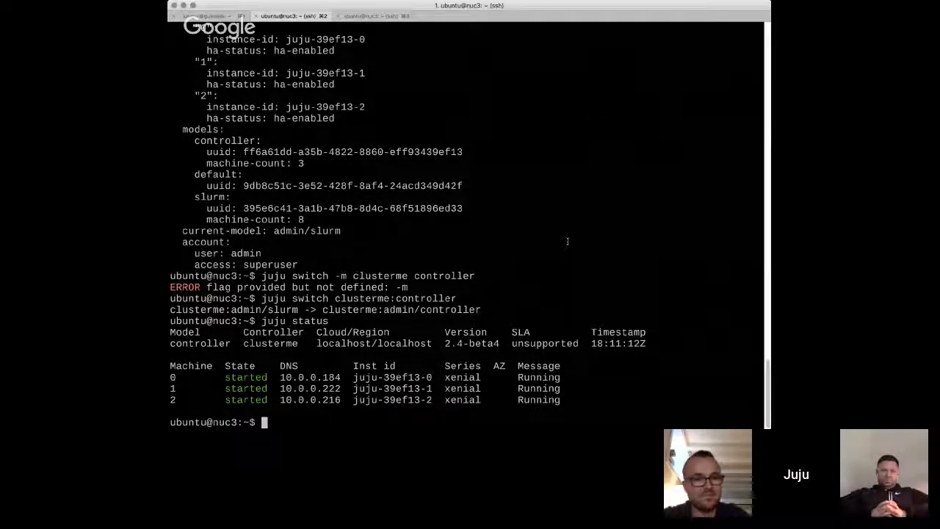
pyautogui.write('lxc list')
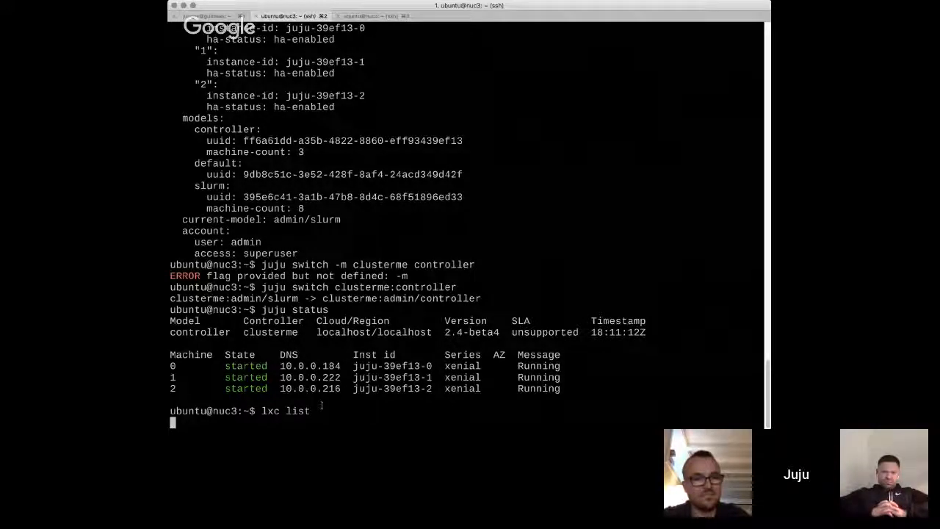
pyautogui.moveTo(367, 406)
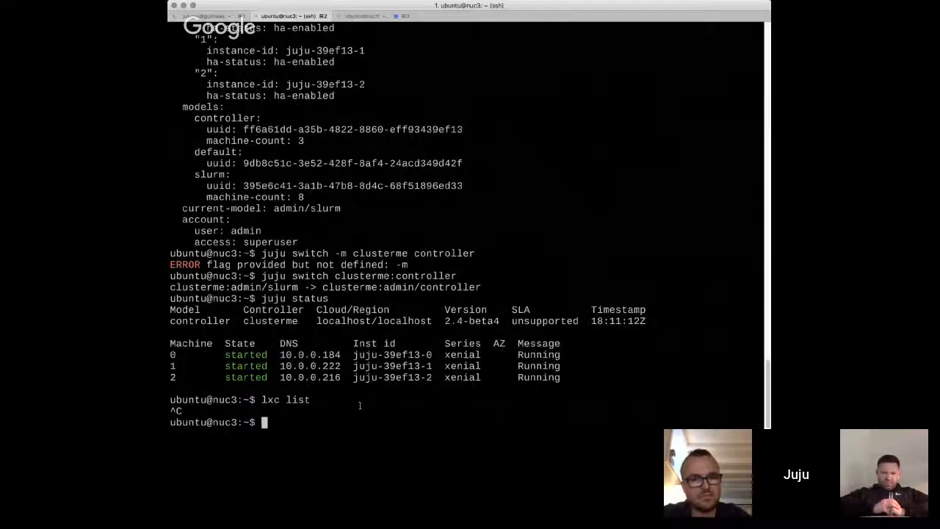
# Rerun the container listing as sudo lxc list.
pyautogui.write('sudo lxc')
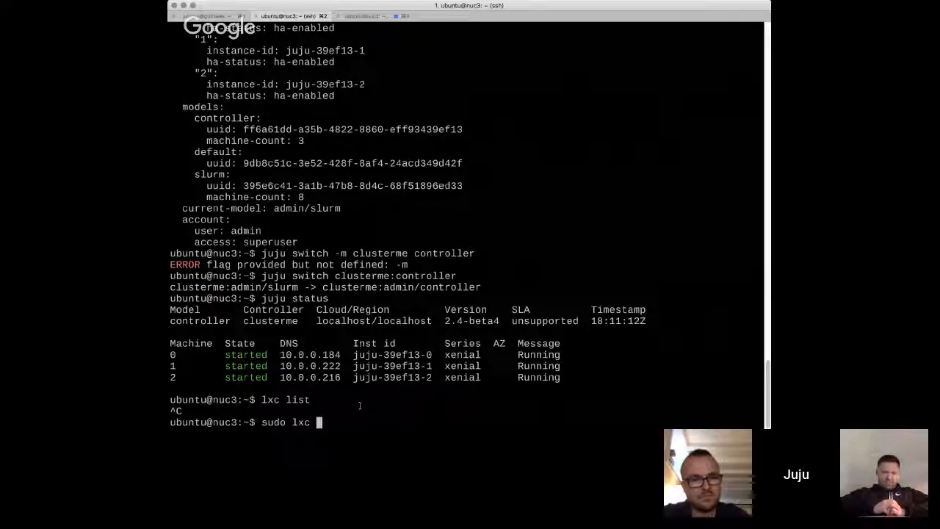
pyautogui.write('list')
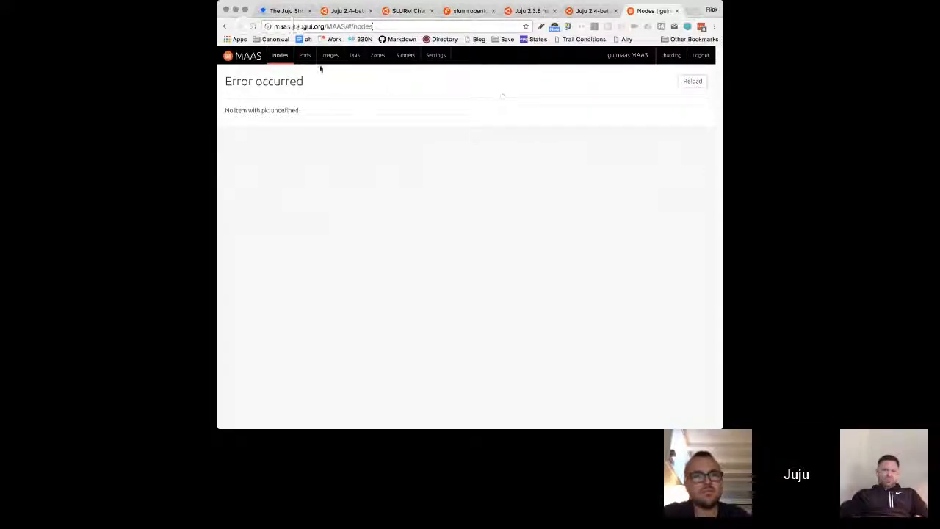
# Leave the MAAS error page and open the Nodes list of eight machines.
pyautogui.click(304, 55)
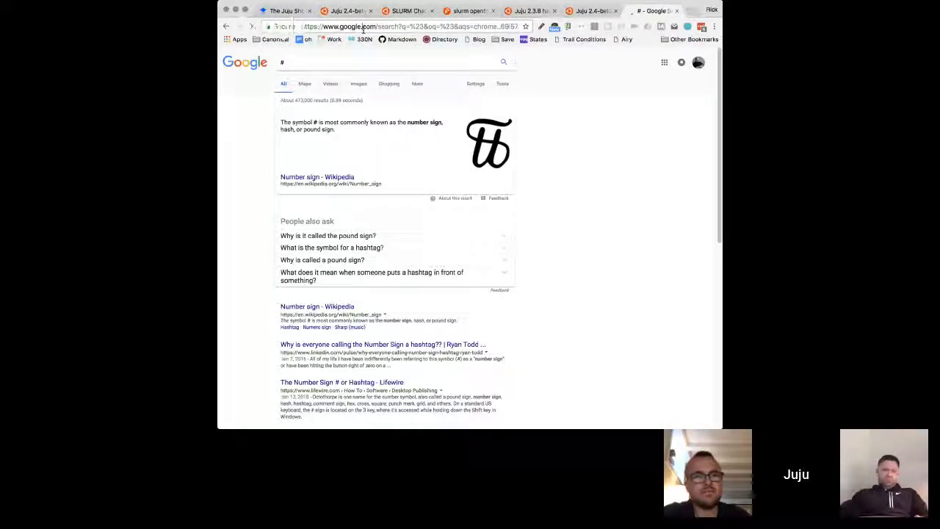
pyautogui.click(652, 10)
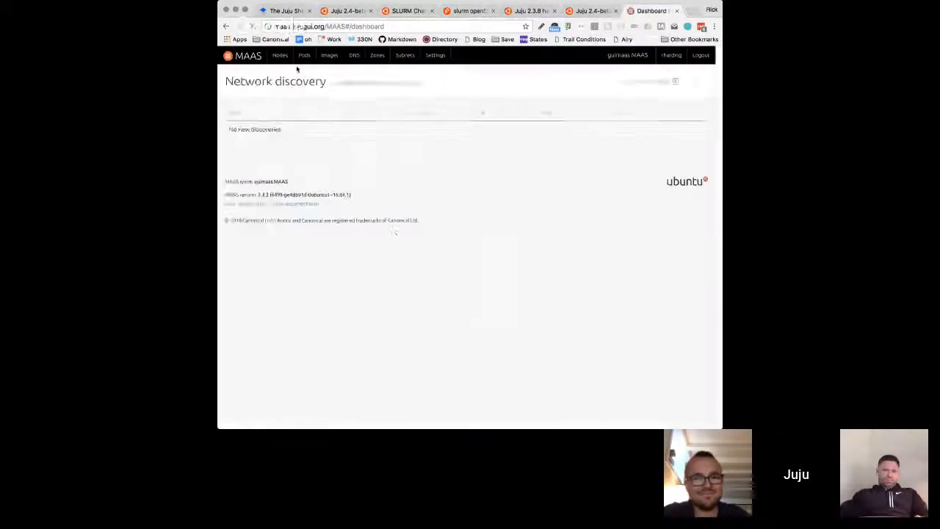
pyautogui.click(280, 55)
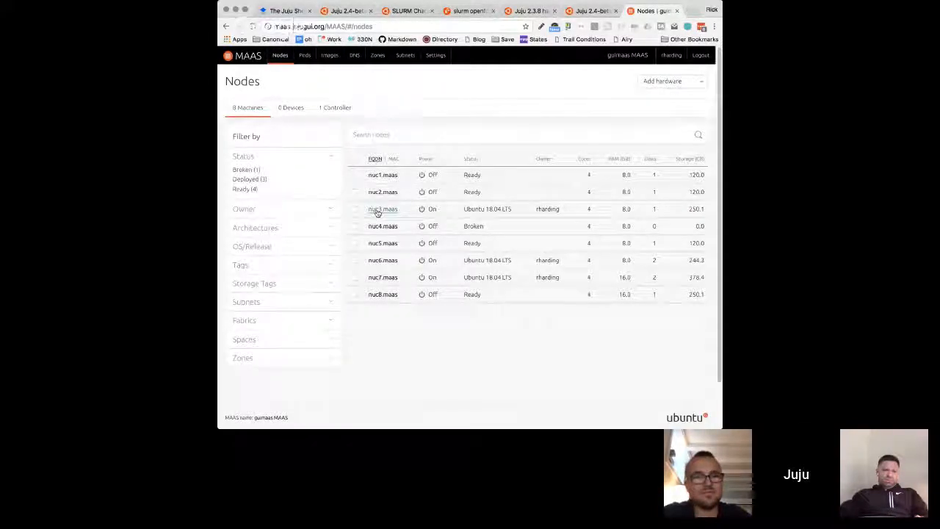
# Open nuc3.maas and view its interfaces: bridge br0 at 10.0.0.8.
pyautogui.click(382, 209)
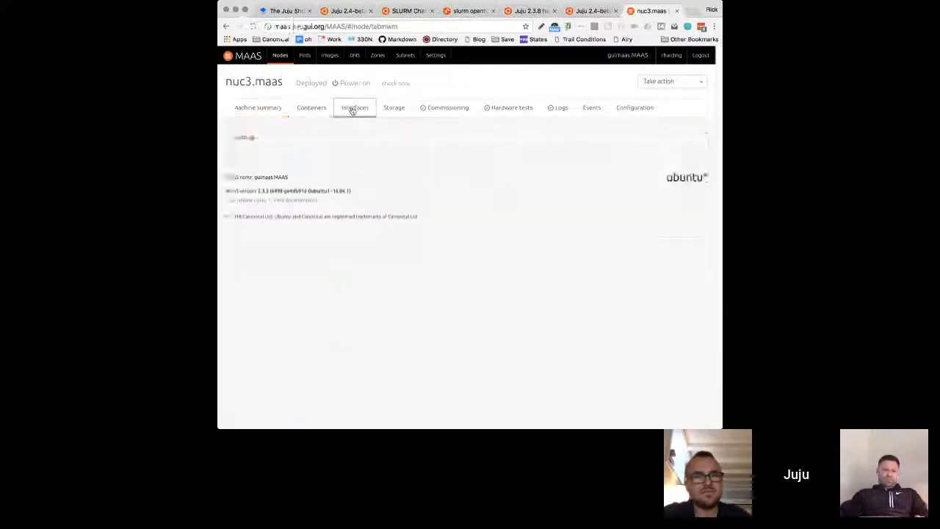
pyautogui.click(355, 108)
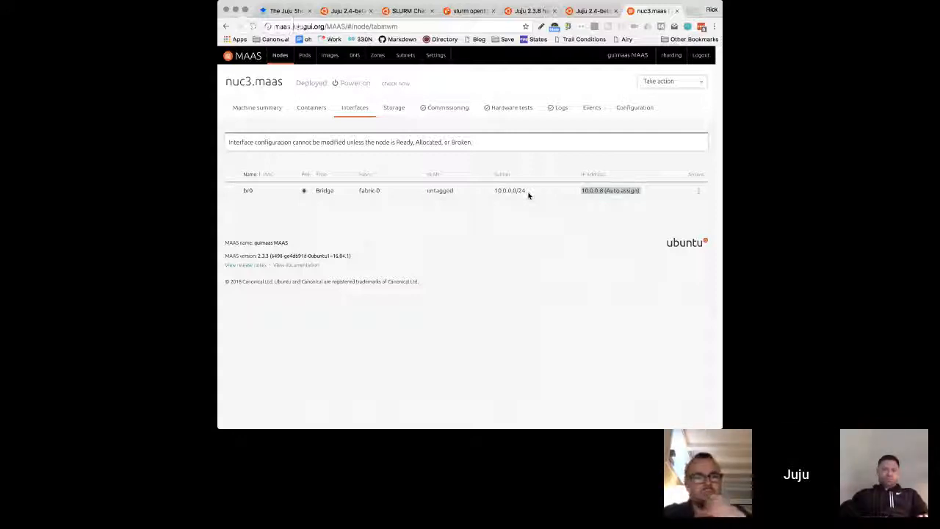
pyautogui.moveTo(541, 215)
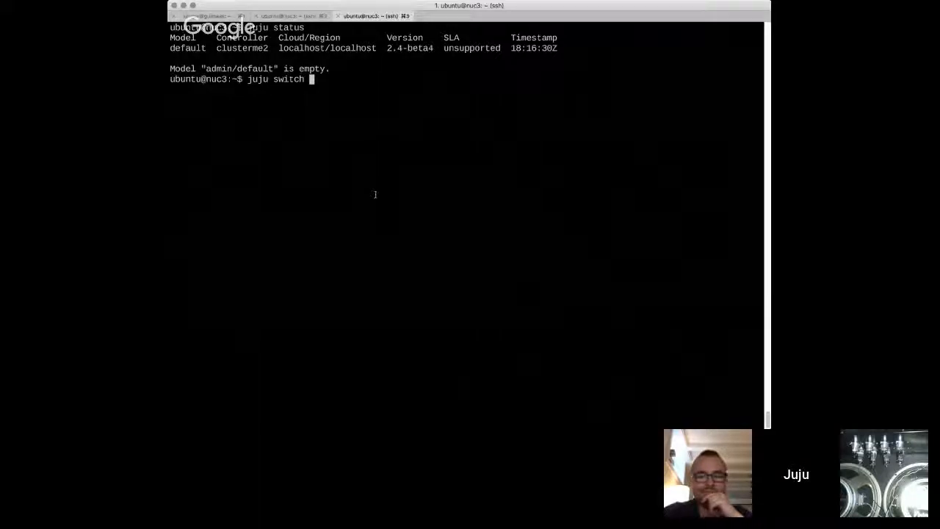
# Switch Juju to the clusterme controller and then its slurm model.
pyautogui.write('slurm')
pyautogui.write('juju controllers')
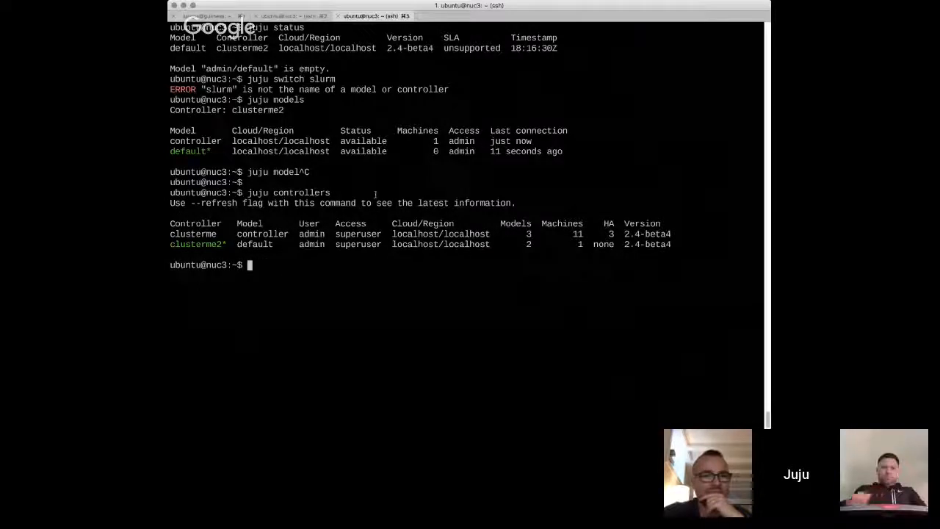
pyautogui.write('juju switch clusterme')
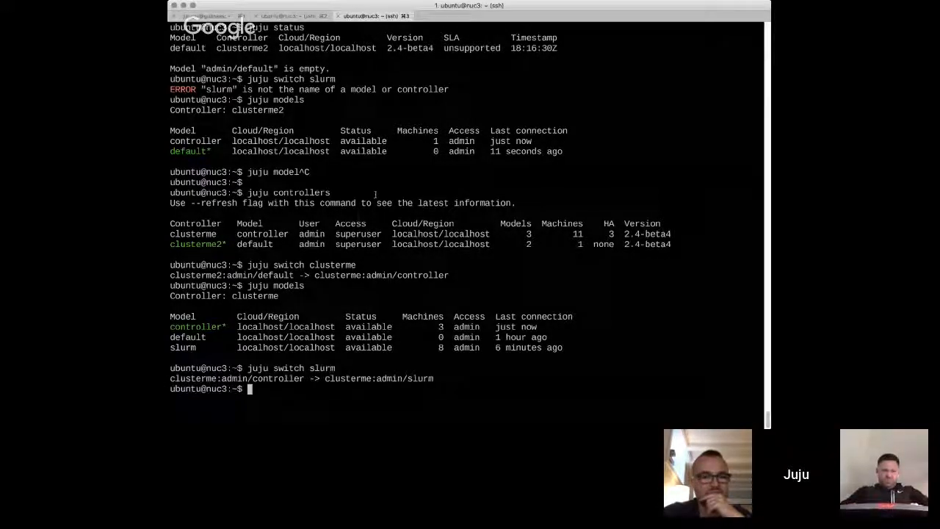
# Run juju status for the slurm model and select part of the output.
pyautogui.write('juju status')
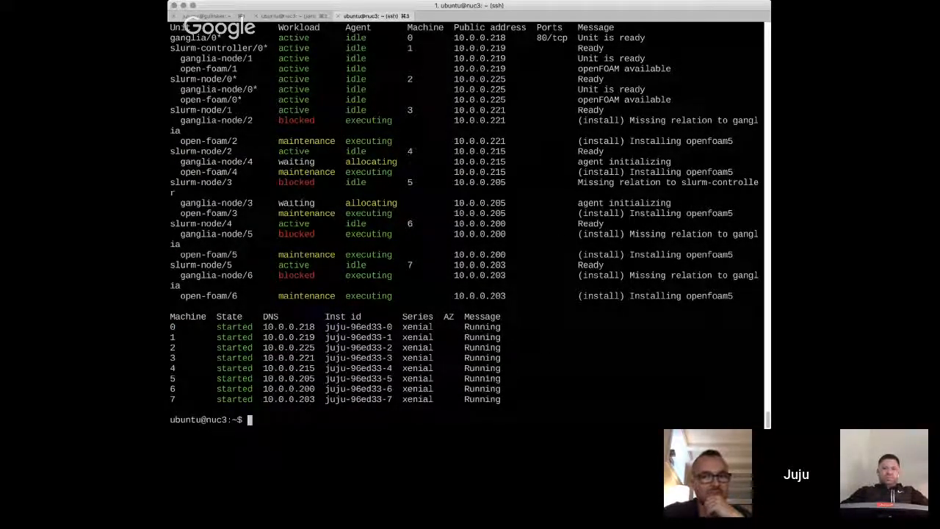
pyautogui.moveTo(173, 327); pyautogui.dragTo(504, 399)
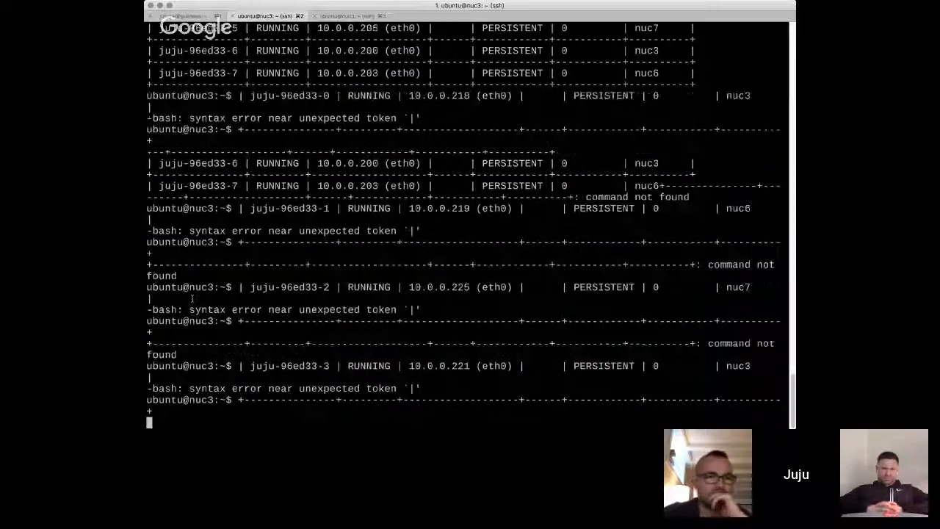
# Scroll through the failed pasted container rows as the paste runs.
pyautogui.scroll(-3)
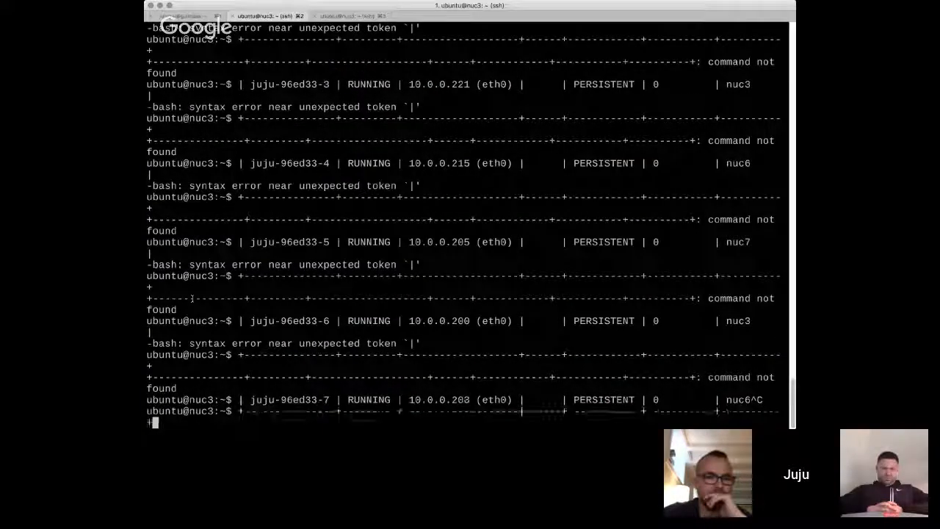